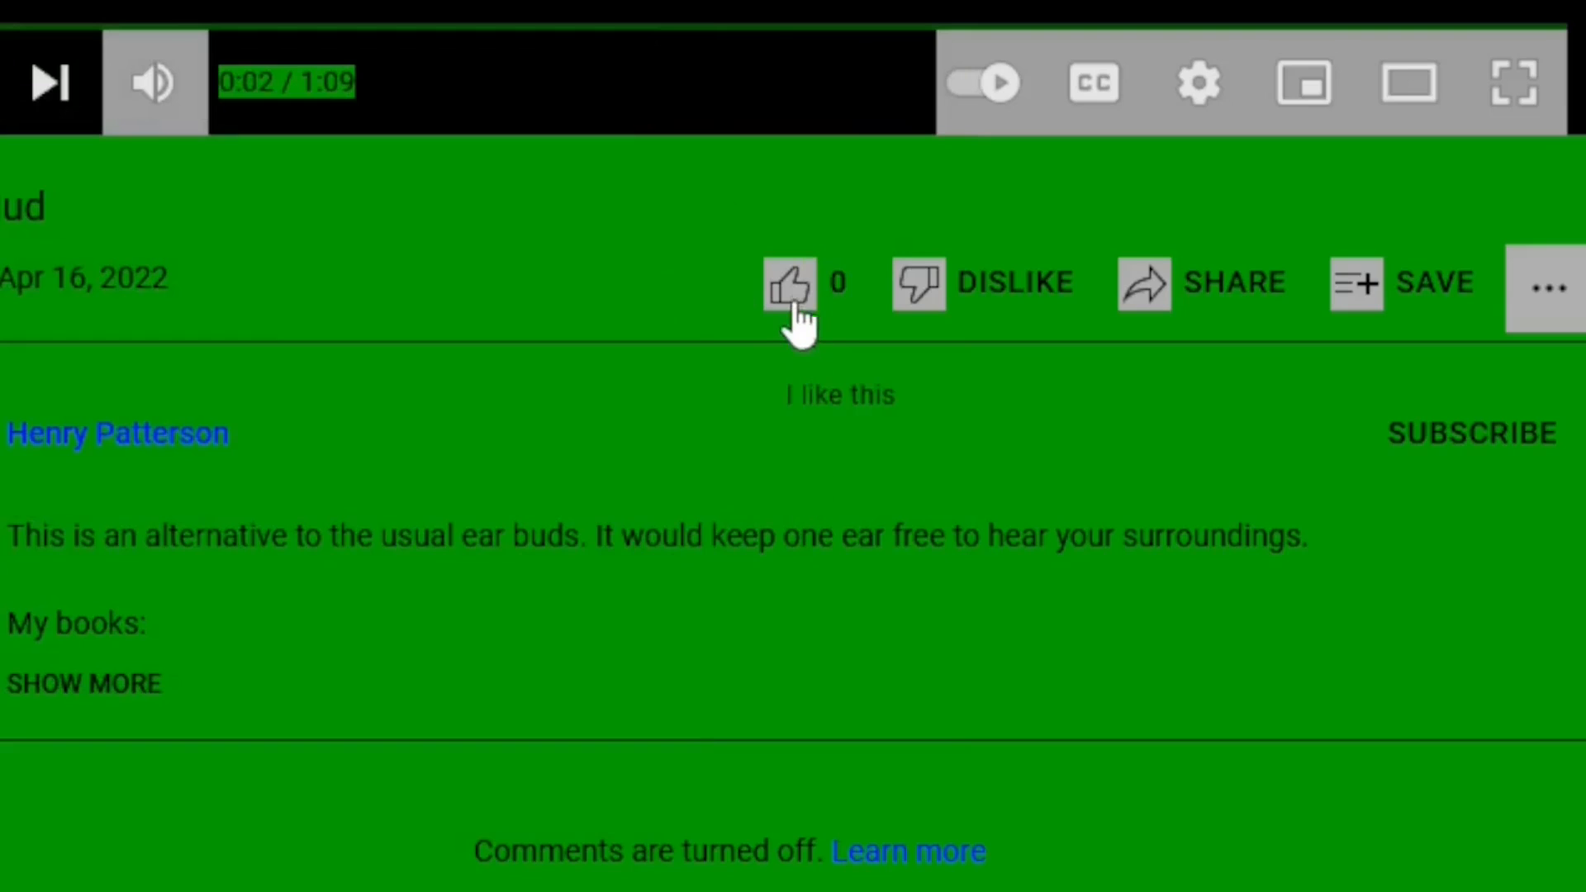
{"action": "mouse_move", "coordinate": [844, 395]}
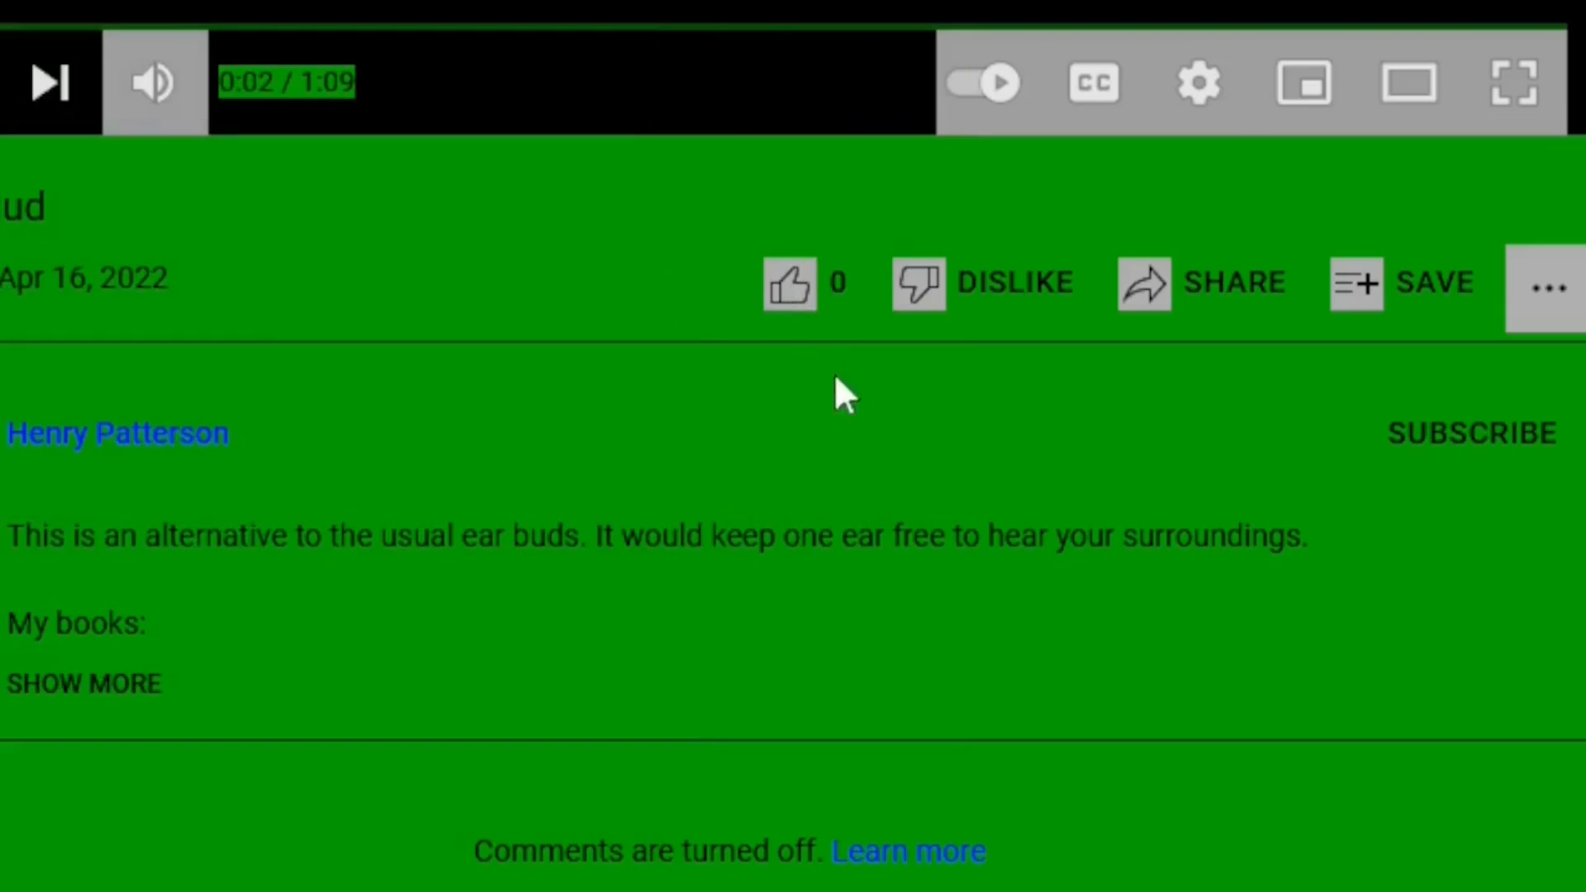
{"action": "mouse_move", "coordinate": [1153, 314]}
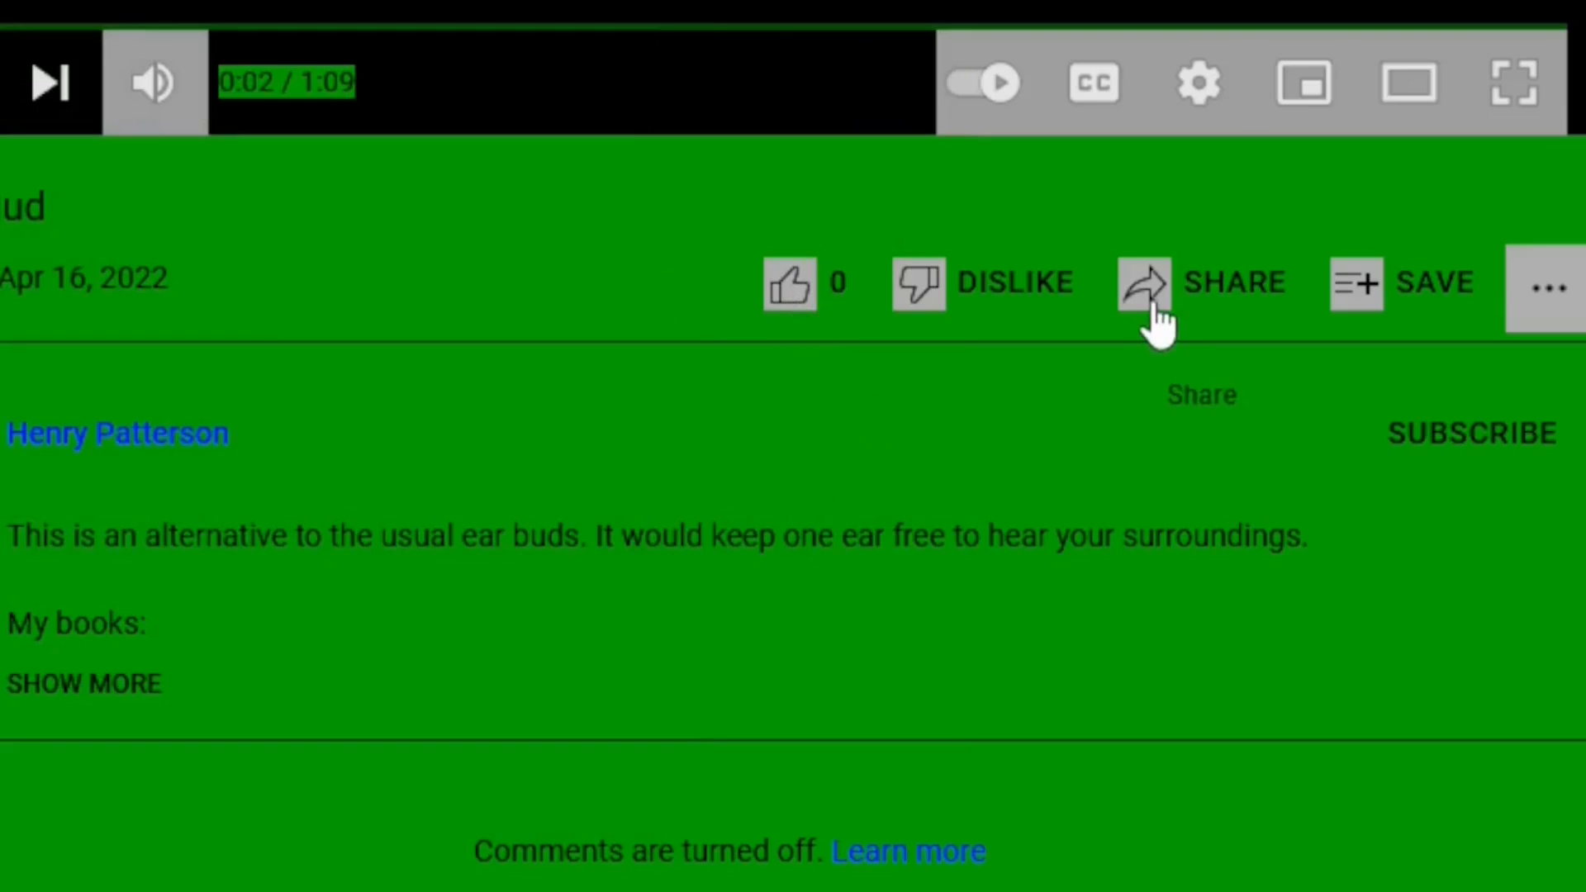